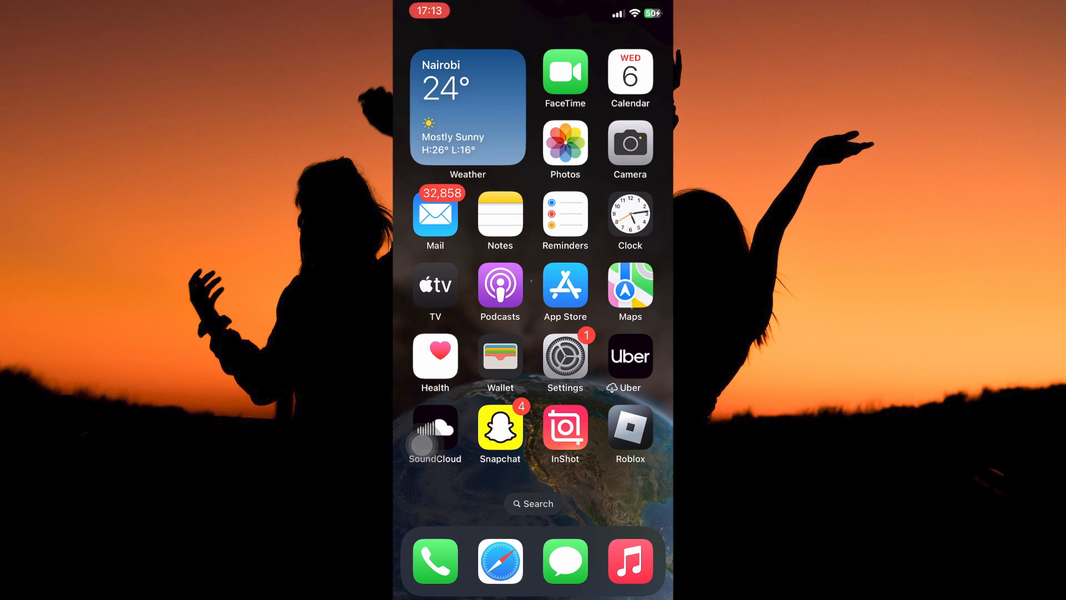
- Launch the Settings app from the Home Screen and reach the General page
{"action": "left_click", "coordinate": [563, 356]}
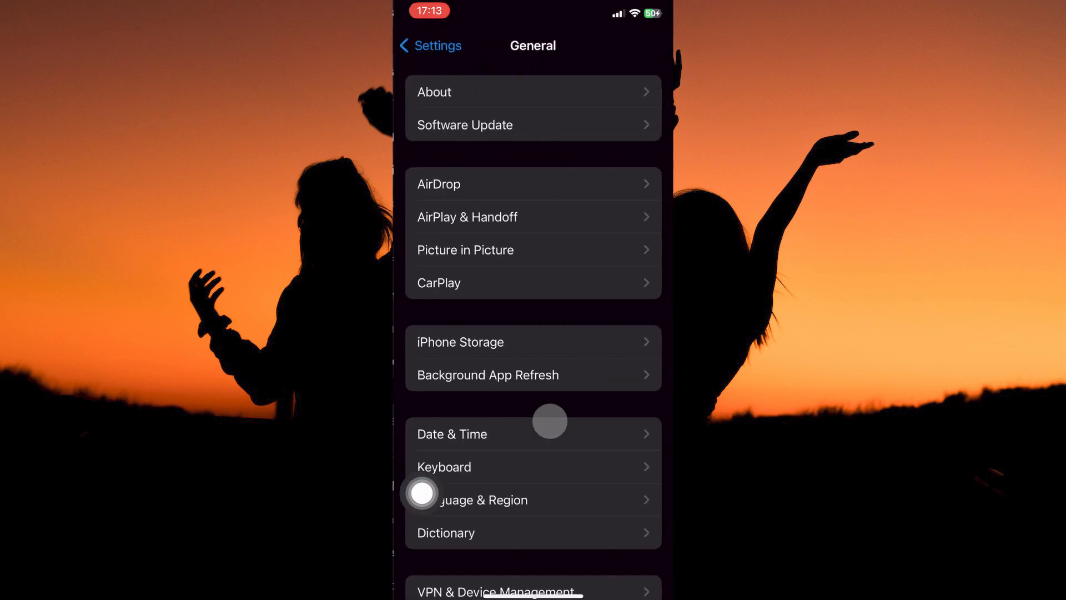
- Scroll the General page and open iPhone Storage
{"action": "scroll", "scroll_direction": "down", "scroll_amount": 3}
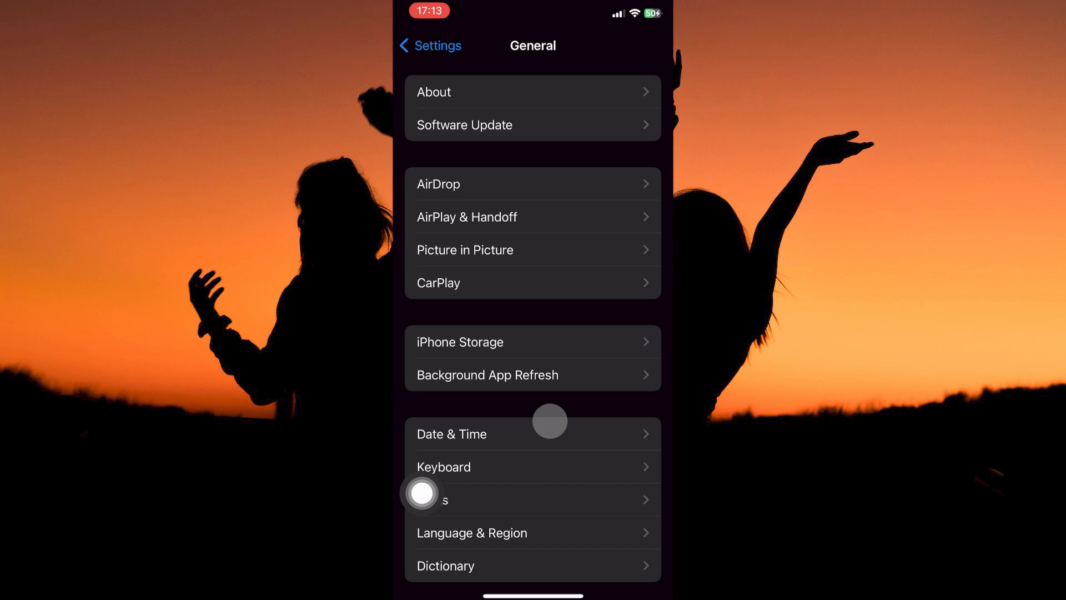
{"action": "left_click", "coordinate": [460, 341]}
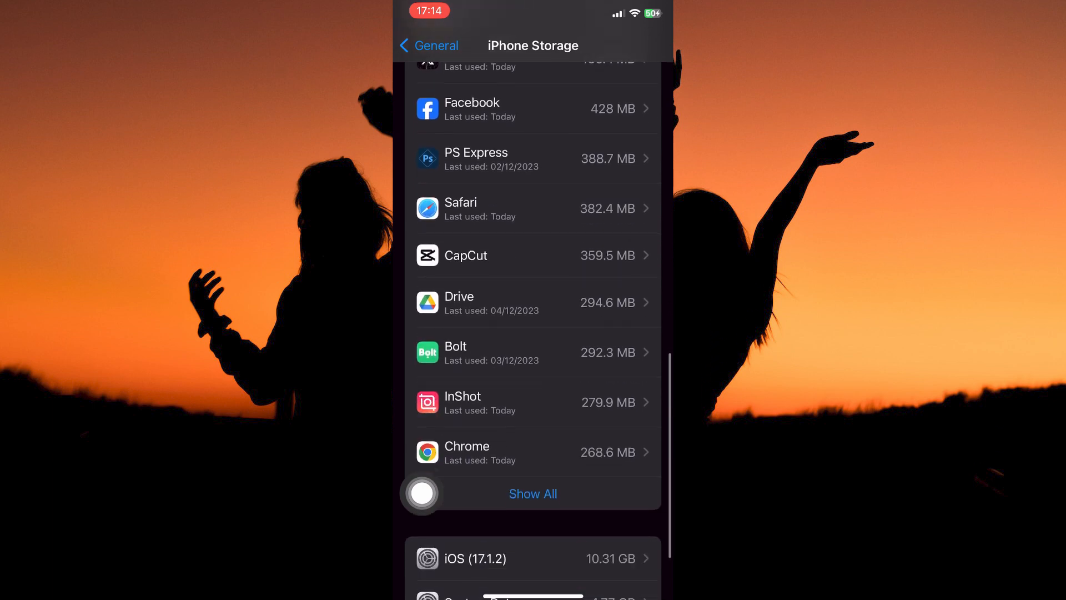
- On WhatsApp's storage page, choose Offload App to bring up the confirmation prompt
{"action": "scroll", "scroll_direction": "up", "scroll_amount": 3}
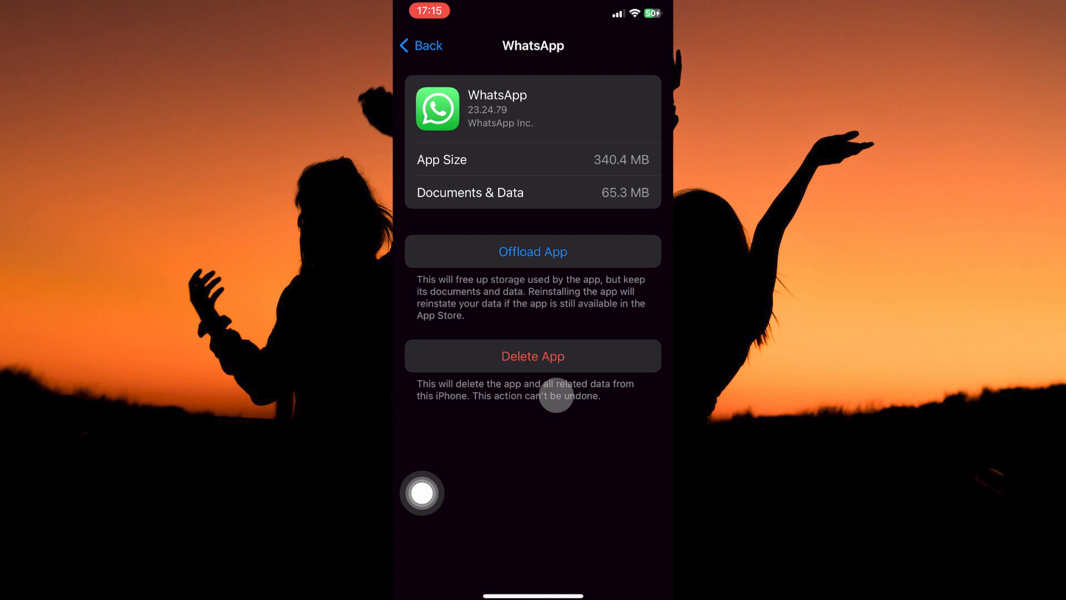
{"action": "left_click", "coordinate": [533, 251]}
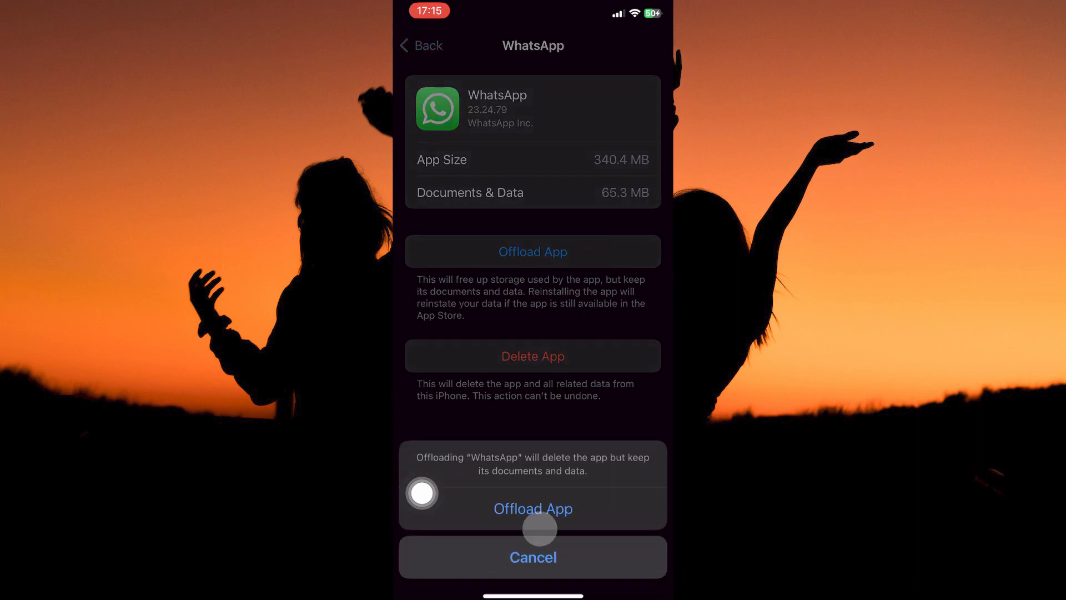
{"action": "mouse_move", "coordinate": [622, 474]}
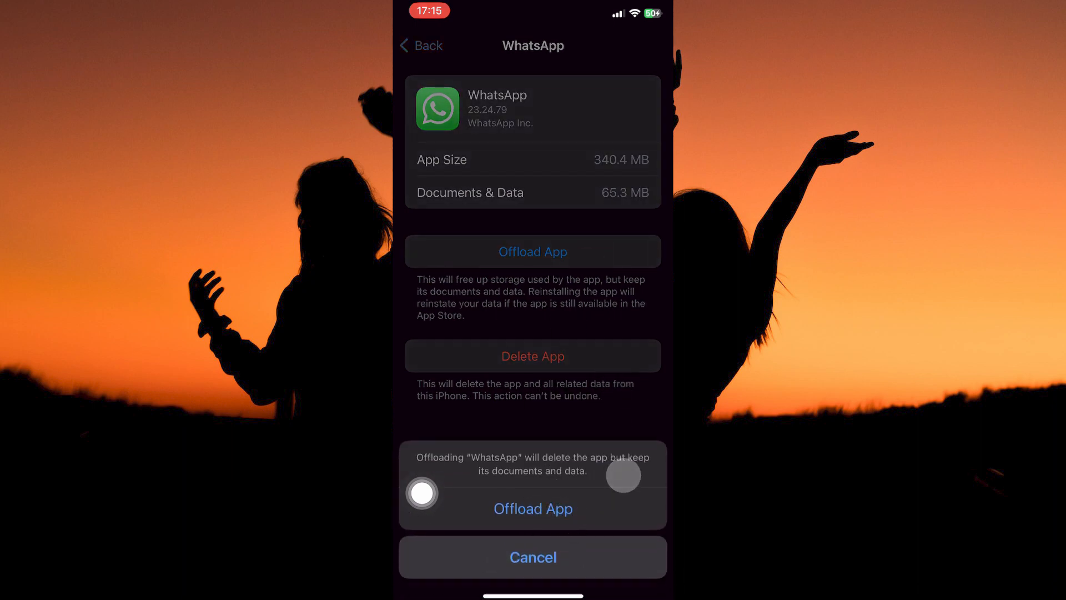